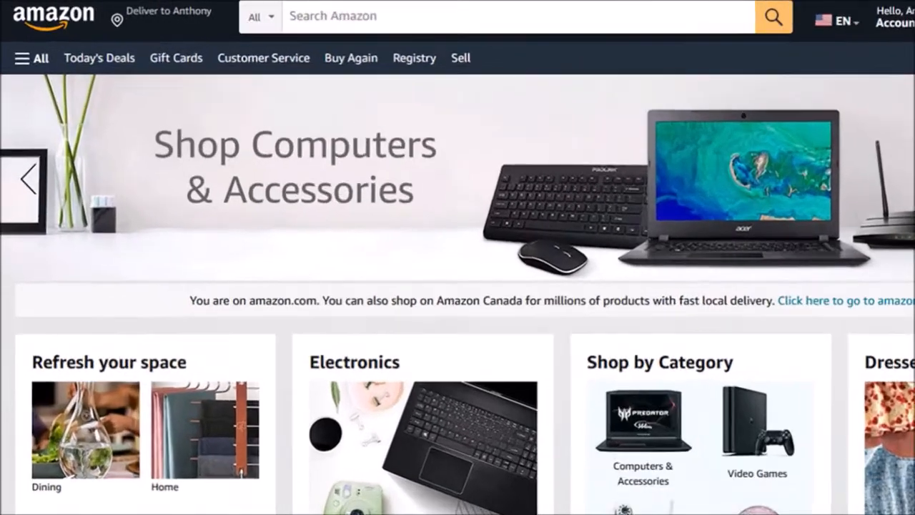
Step: Open Customer Service from the All side menu
left_click(31, 58)
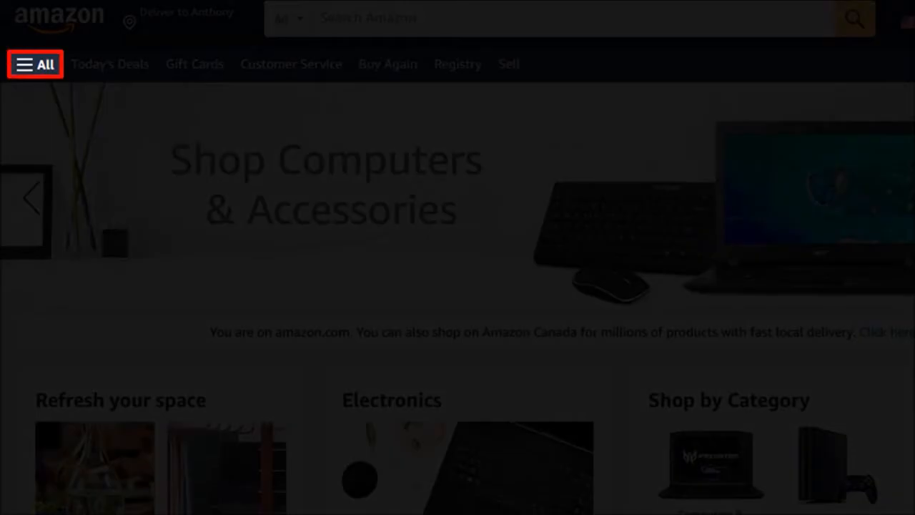
left_click(34, 64)
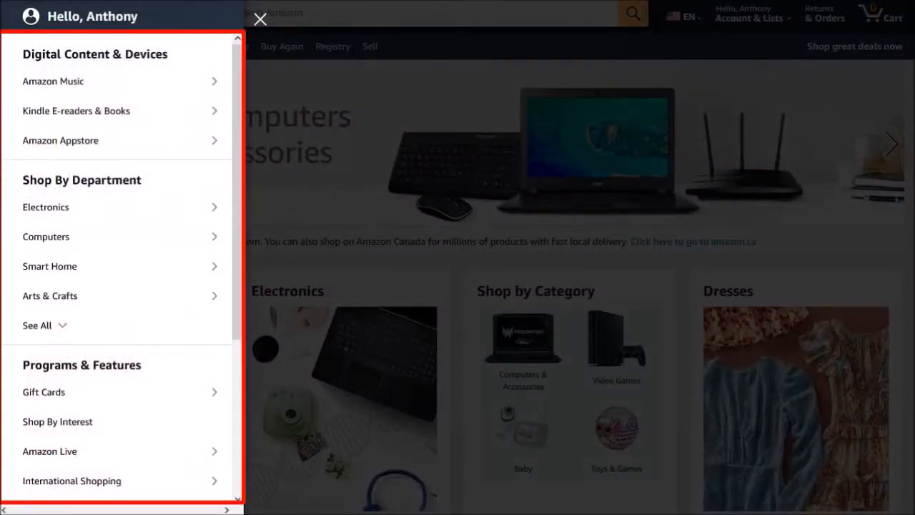
scroll("down", 3)
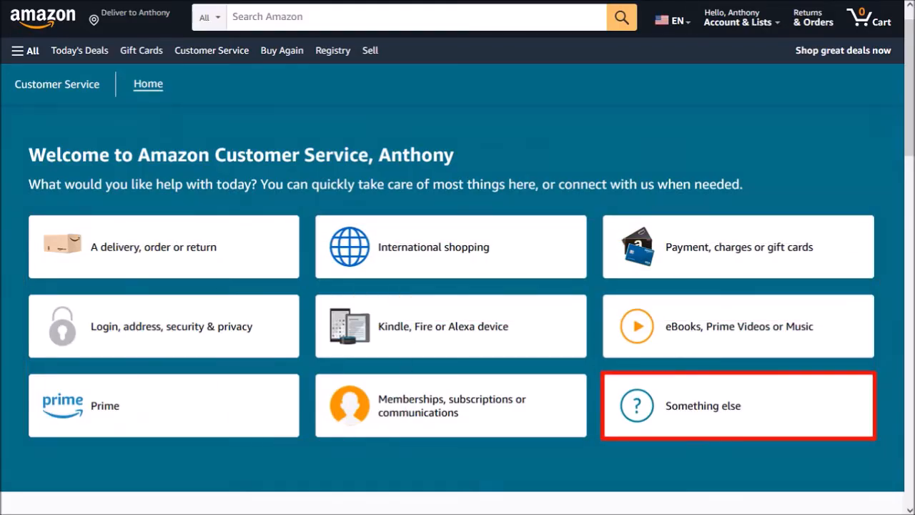
Step: Choose Something else, then I need more help, to reach the call-or-chat options
left_click(738, 406)
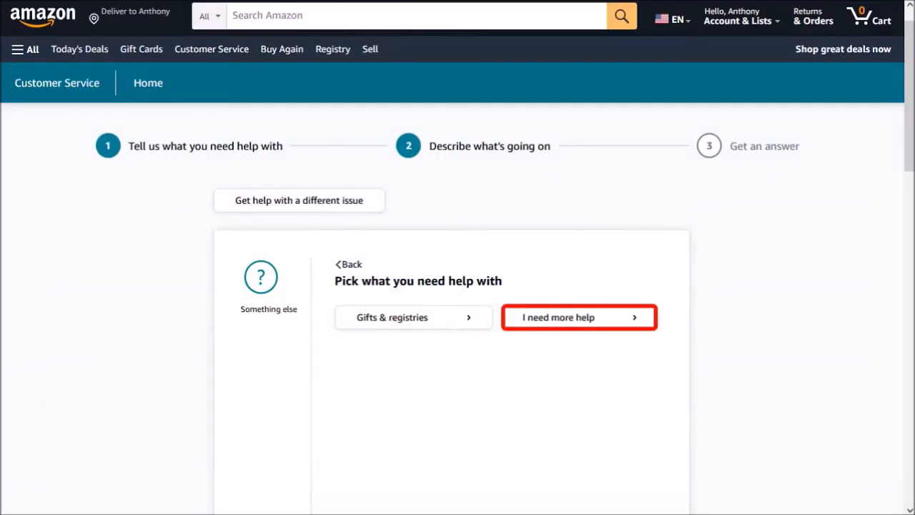
left_click(579, 317)
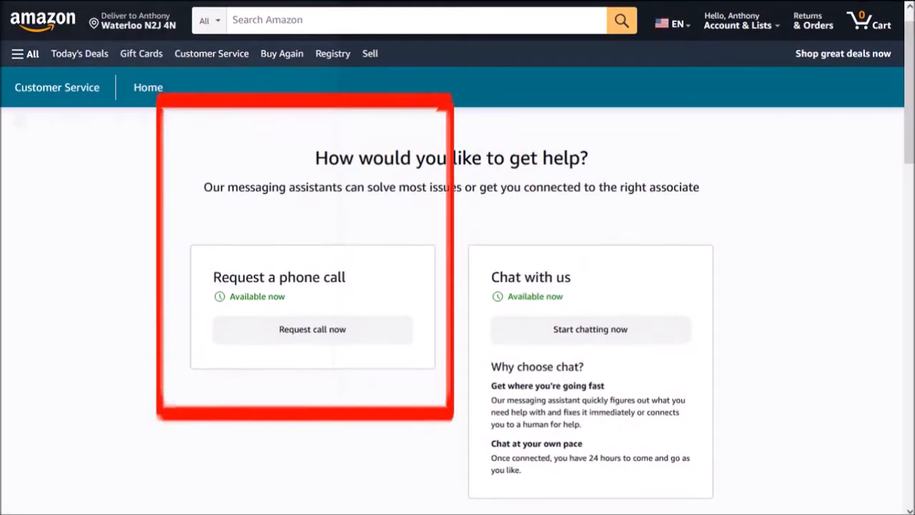
Step: Start a chat and ask whether Apple Card is an acceptable payment option on Amazon
left_click(590, 329)
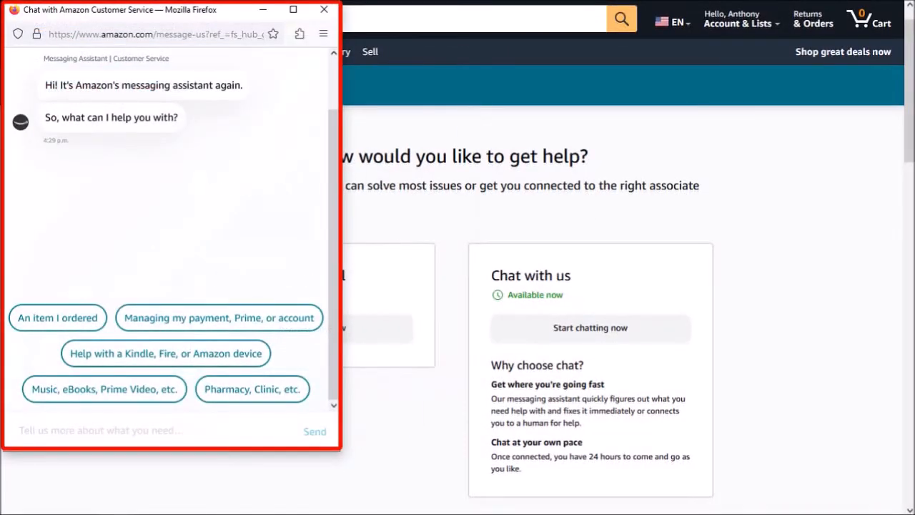
type("Hi, I would like to know if Apple Card is an acceptable payment option on Amazon?")
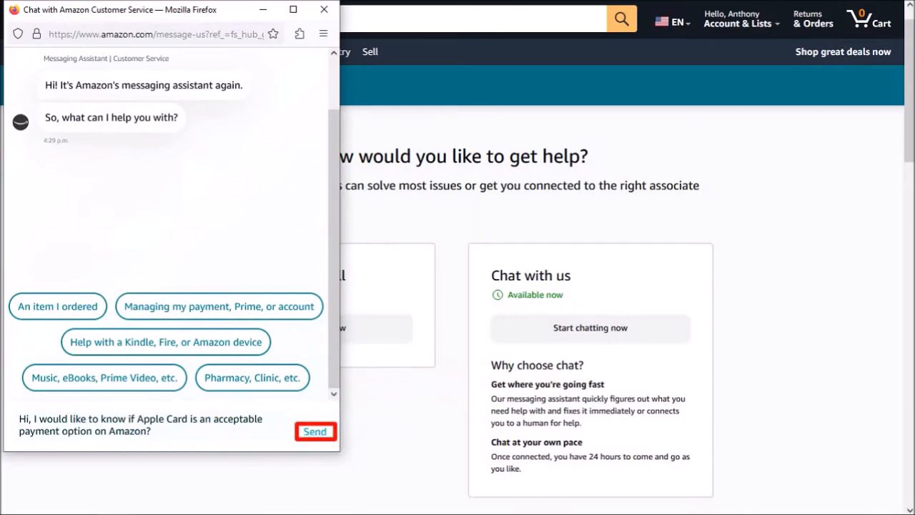
left_click(315, 431)
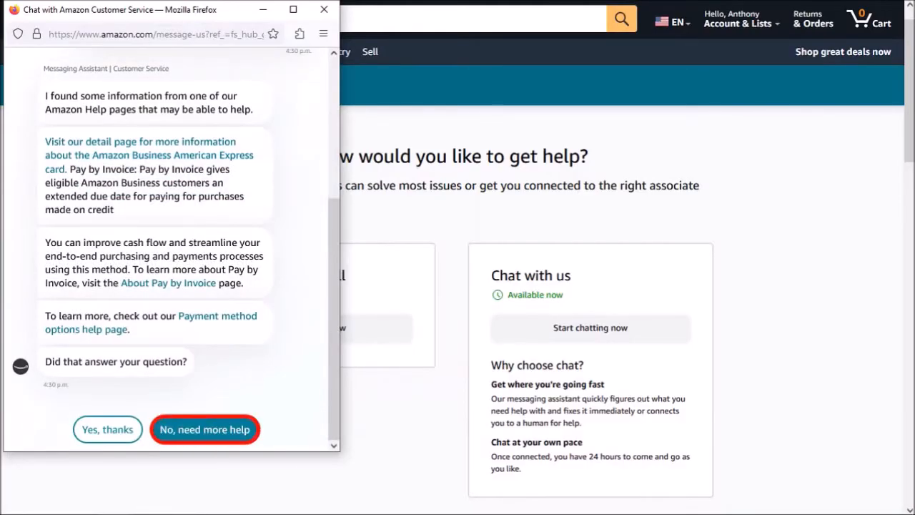
Step: Reply No, need more help, then I need more help to reach associate Richa
left_click(205, 429)
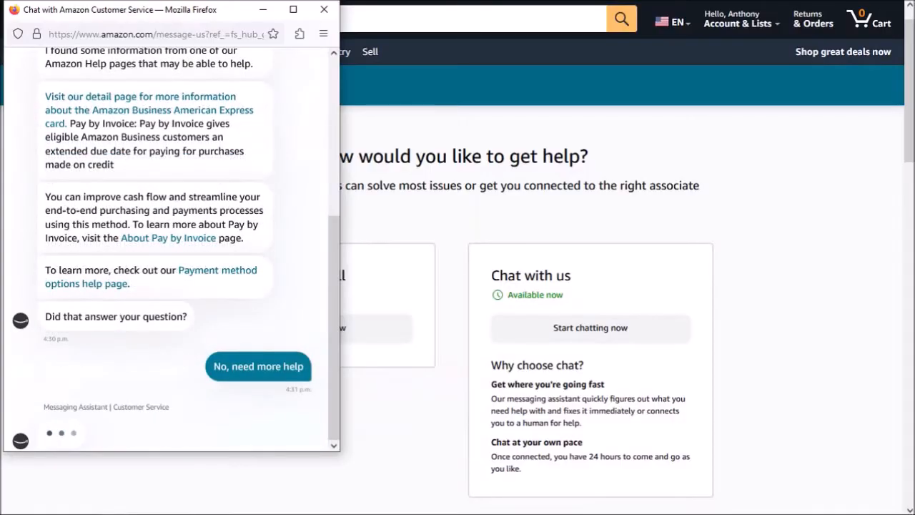
left_click(259, 366)
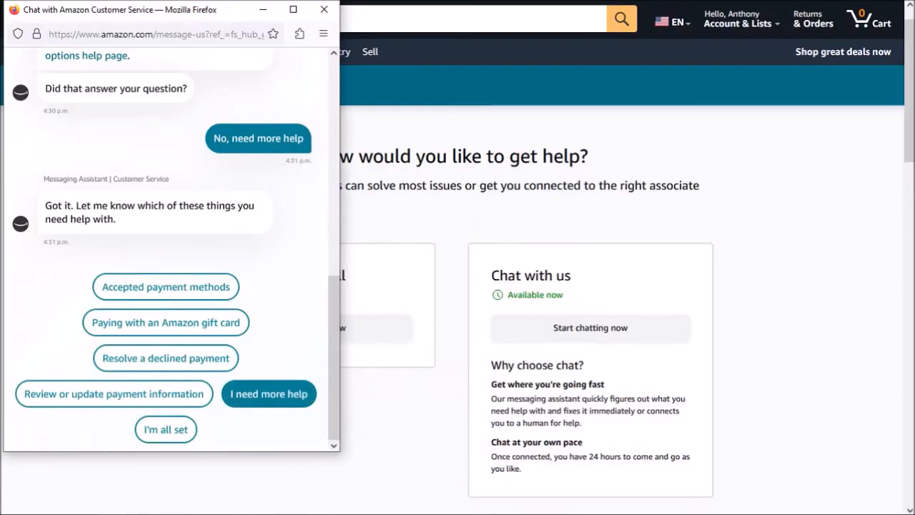
left_click(269, 393)
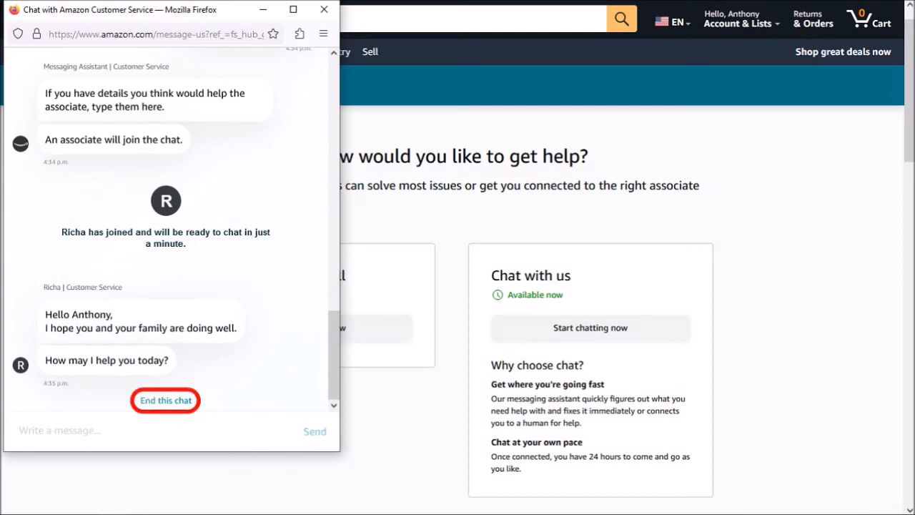
Step: End the chat with Richa to bring up the customer feedback prompt
left_click(165, 400)
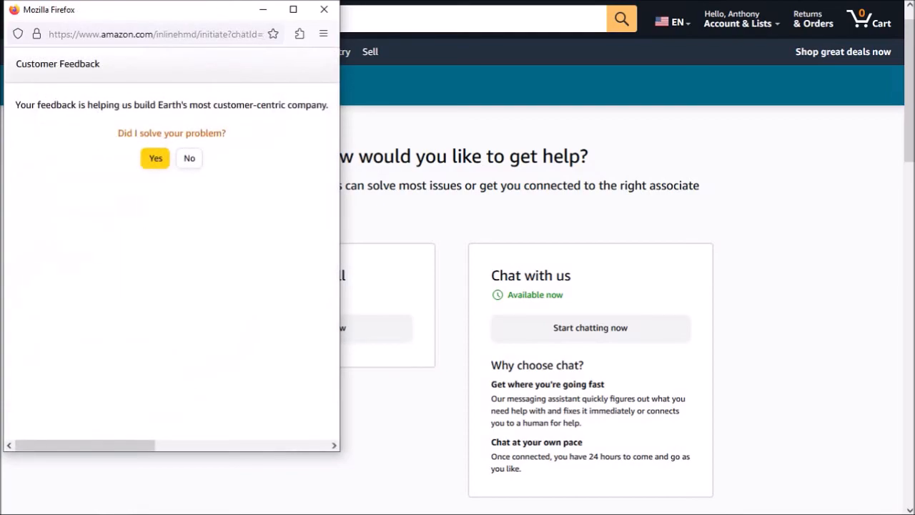